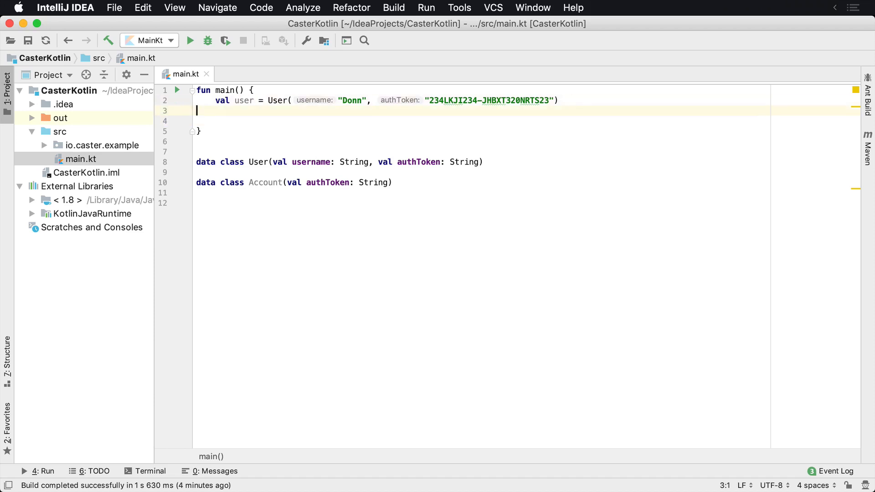
Step: Add data class Order(val authToken: String) on a new line below the Account class
{"action": "left_click", "coordinate": [333, 162]}
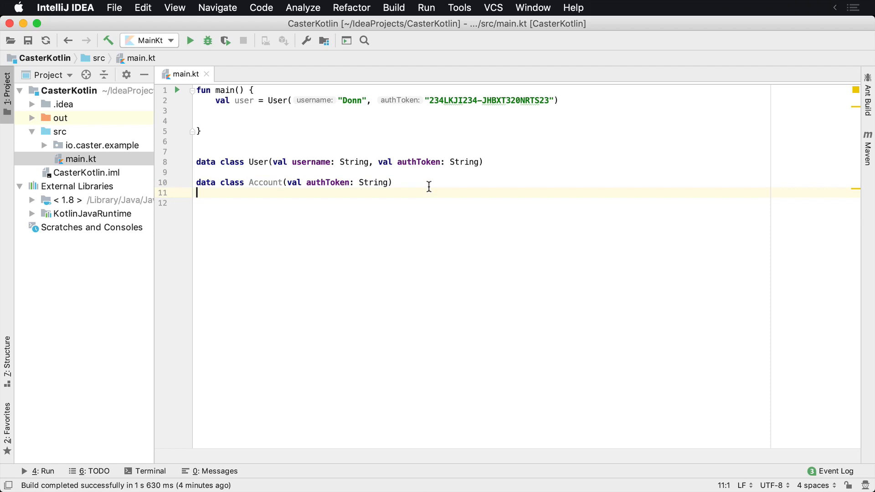
{"action": "type", "text": "dat"}
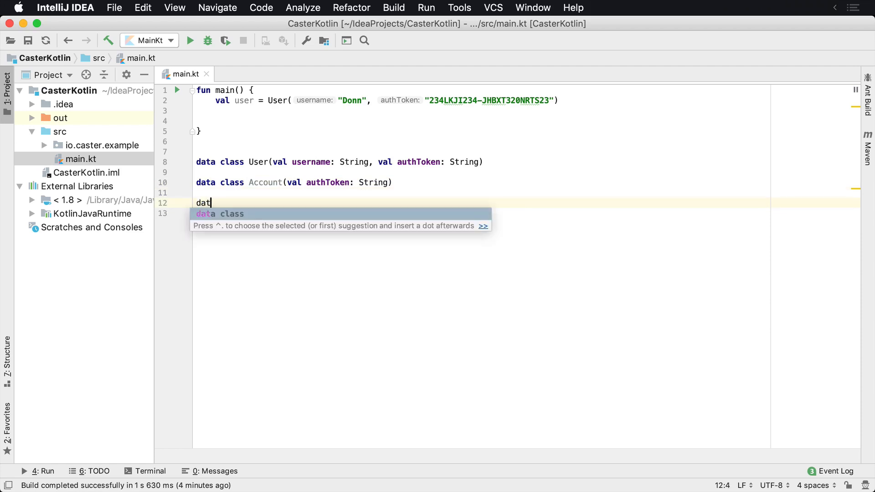
{"action": "key", "text": "Tab"}
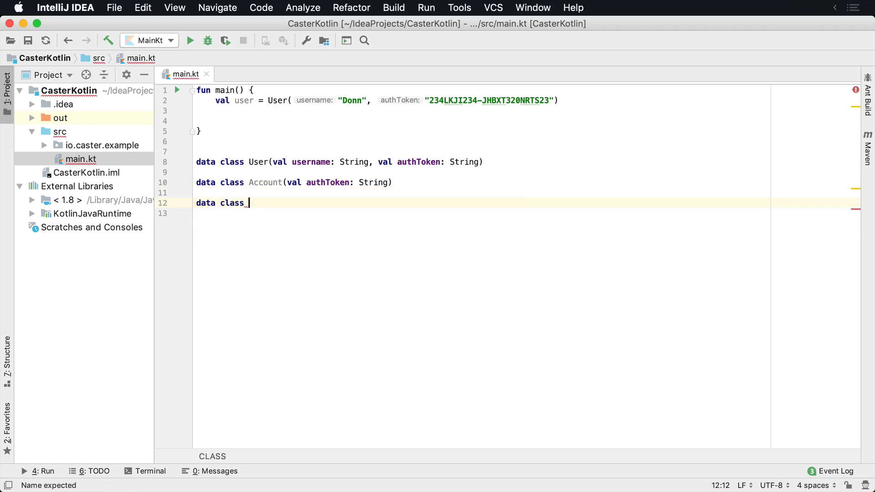
{"action": "type", "text": "Order(a"}
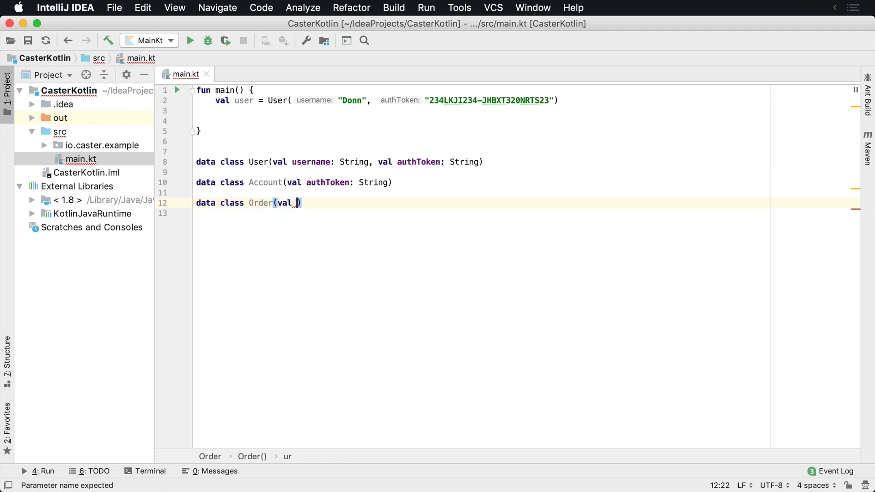
{"action": "type", "text": "autho"}
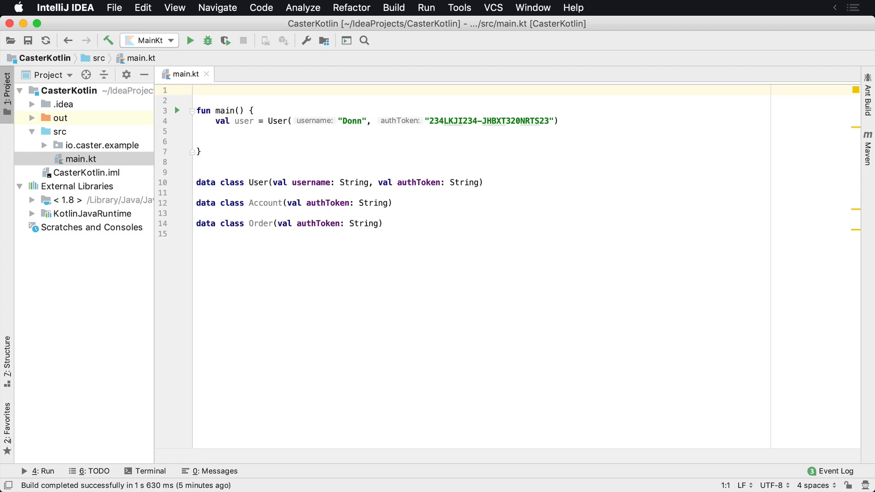
Step: Add data class AuthToken(val token: String) on the line between main and User
{"action": "left_click", "coordinate": [325, 203]}
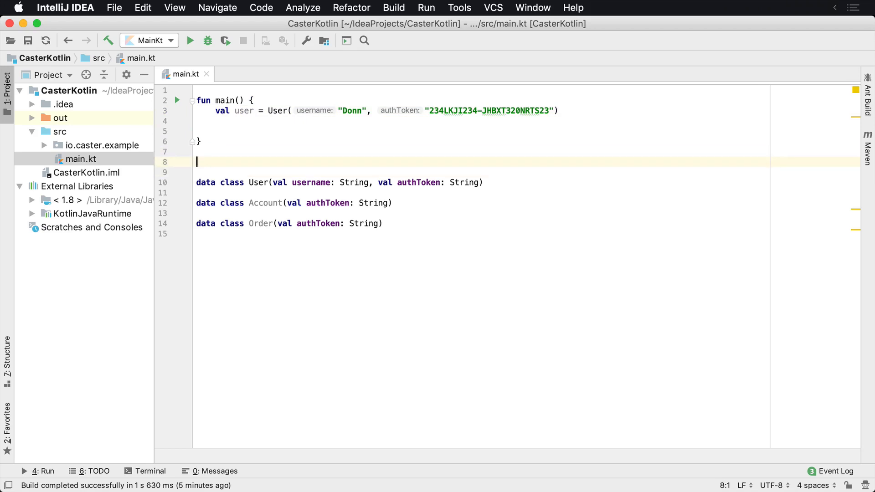
{"action": "type", "text": "data class"}
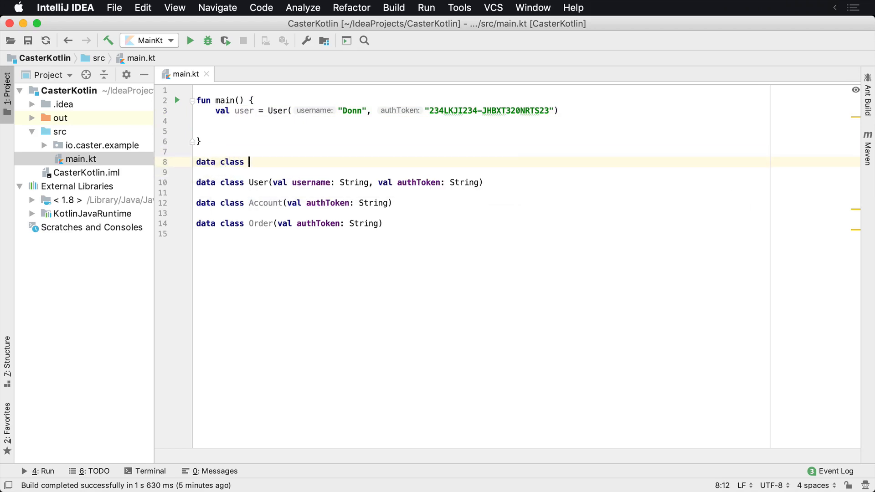
{"action": "type", "text": "AuthToken"}
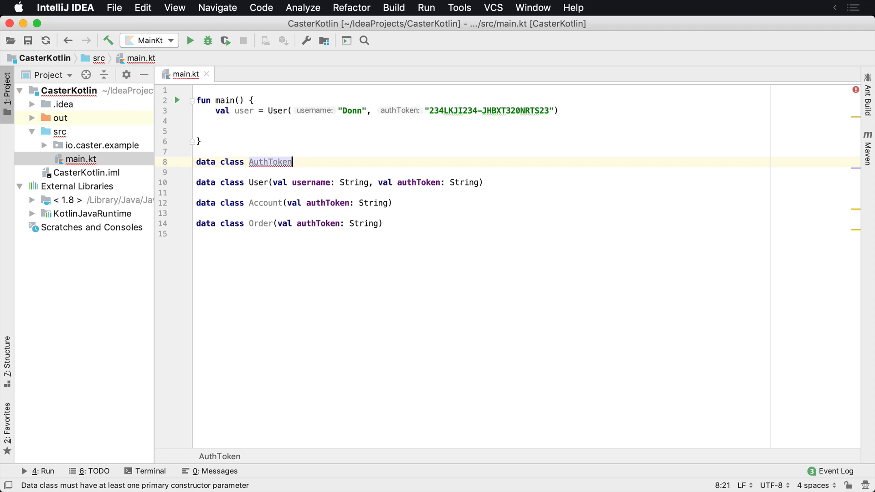
{"action": "type", "text": "()"}
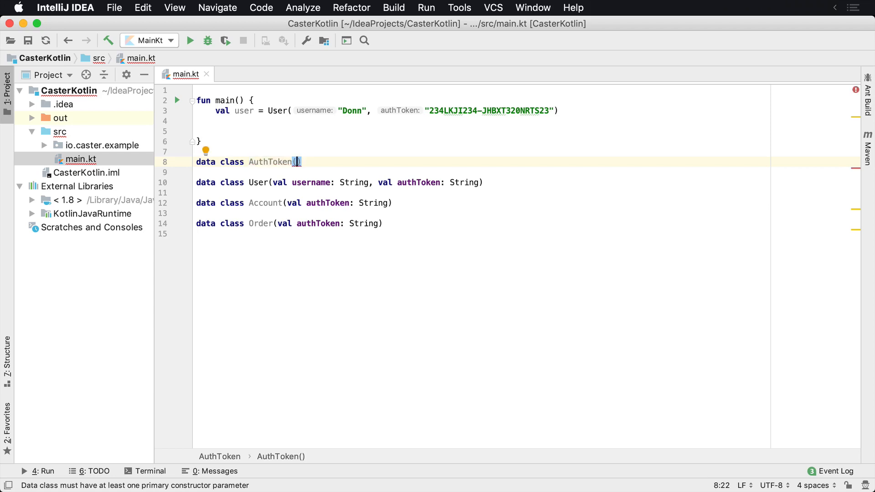
{"action": "type", "text": "cal"}
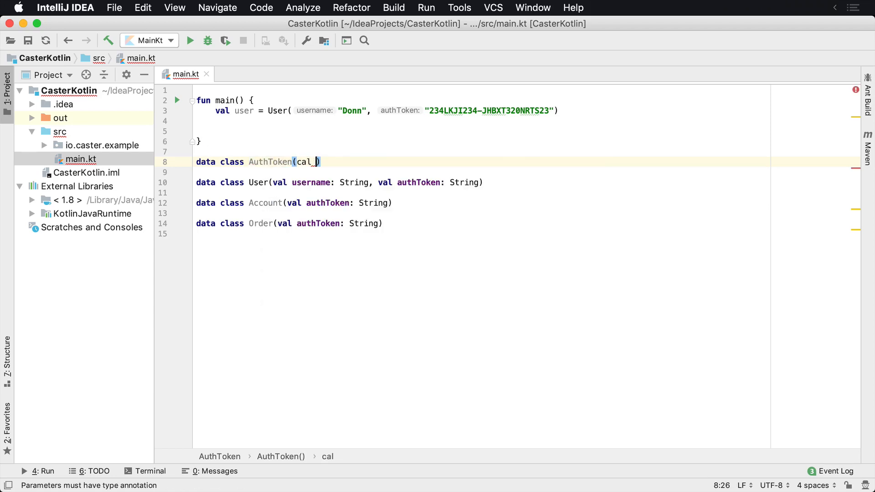
{"action": "type", "text": "val token:St"}
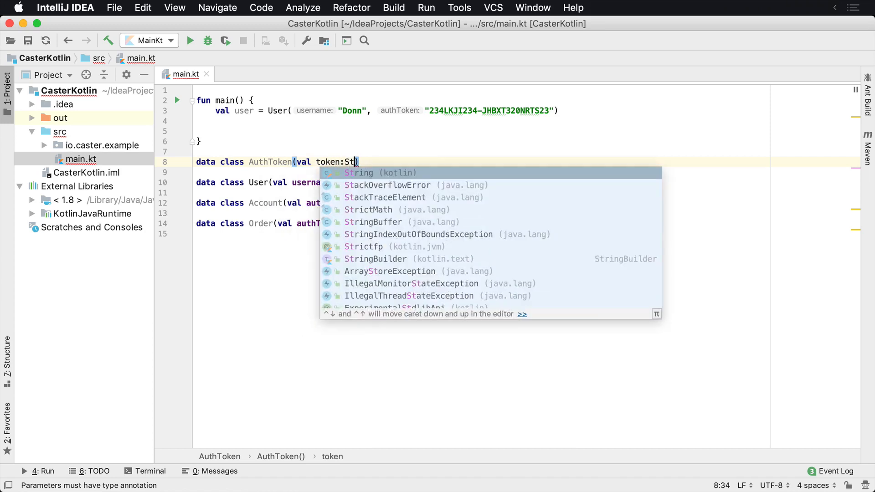
{"action": "key", "text": "Enter"}
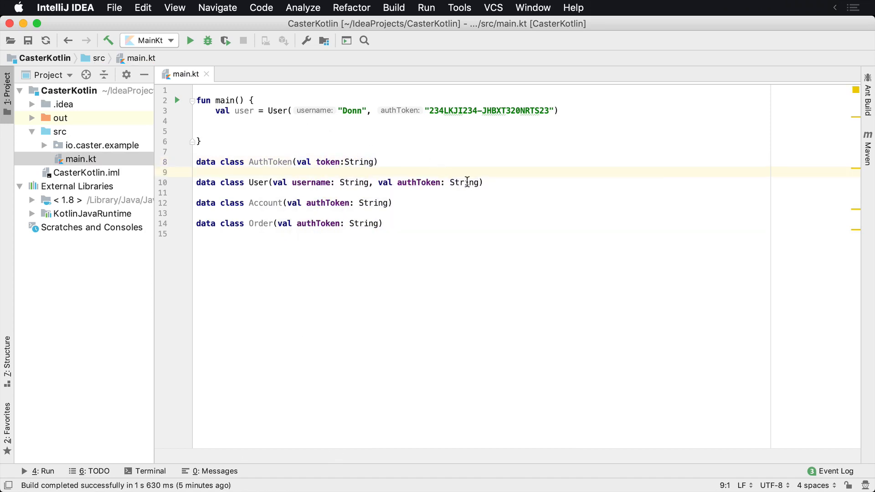
Step: Try AuthToken as the type of User's authToken parameter
{"action": "type", "text": "AuthToken"}
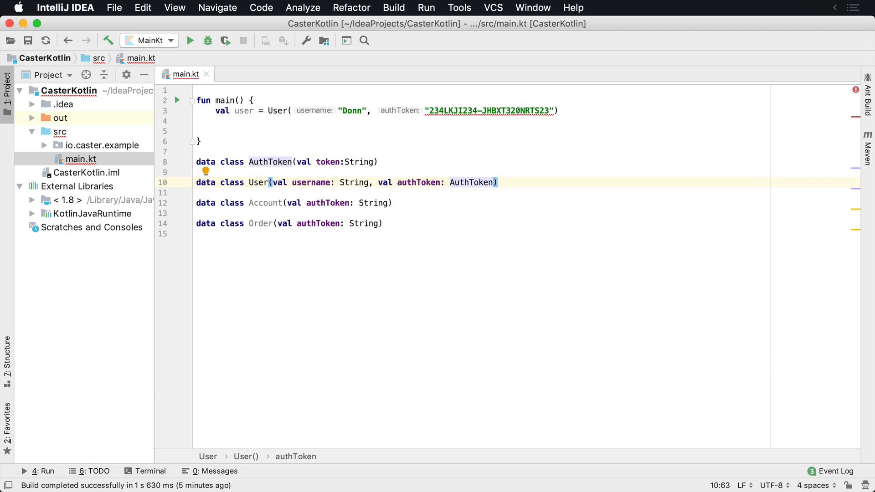
{"action": "mouse_move", "coordinate": [456, 108]}
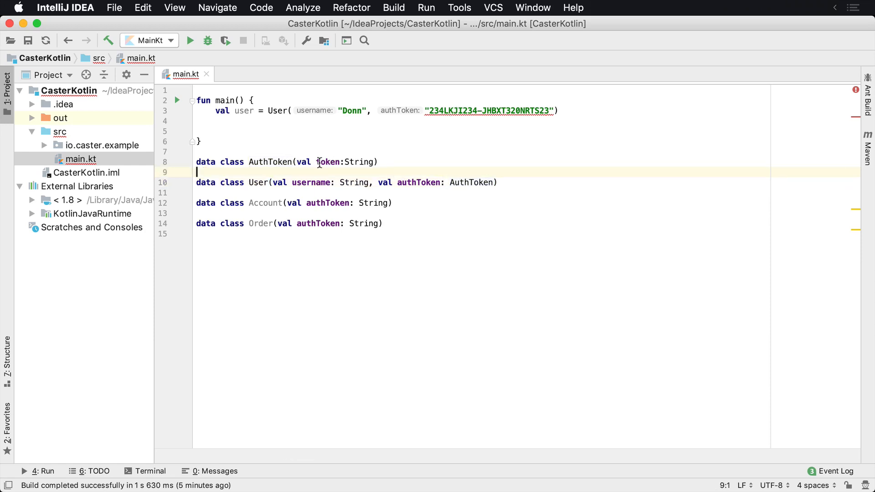
{"action": "left_click", "coordinate": [472, 182]}
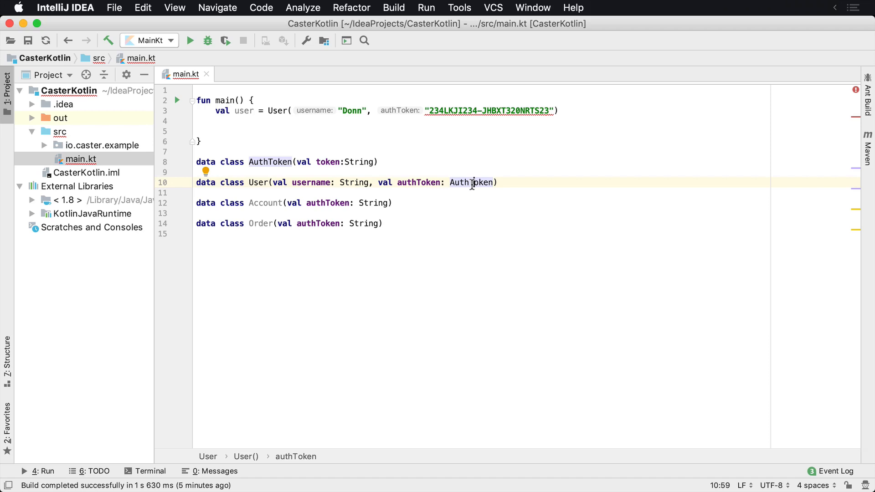
{"action": "double_click", "coordinate": [470, 182]}
{"action": "type", "text": "Sting"}
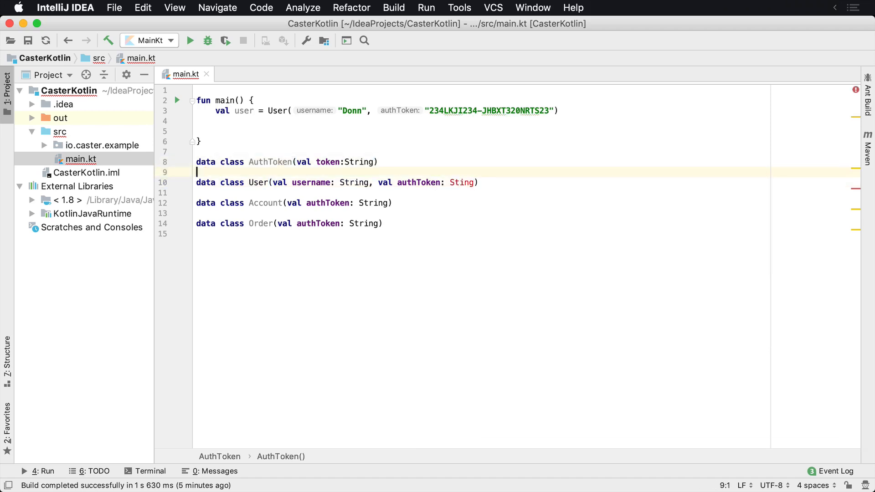
Step: Undo the AuthToken class so User's authToken is typed String again
{"action": "left_click", "coordinate": [465, 182]}
{"action": "type", "text": "r"}
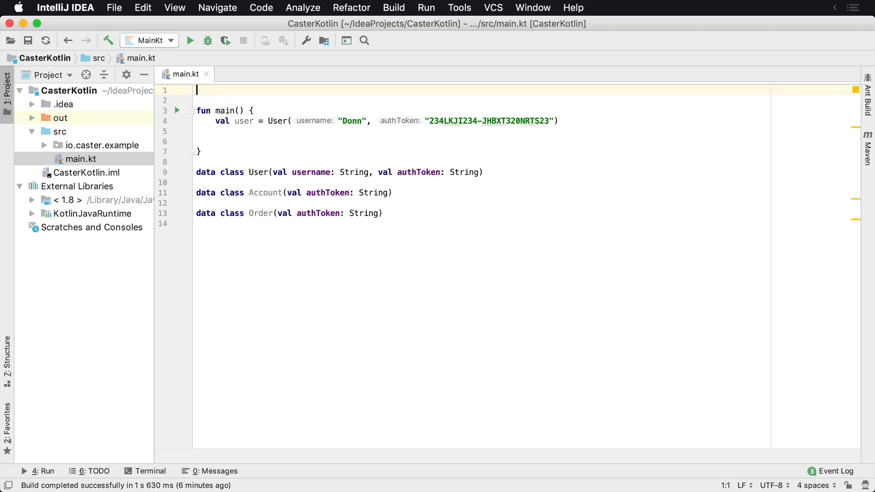
{"action": "mouse_move", "coordinate": [388, 208]}
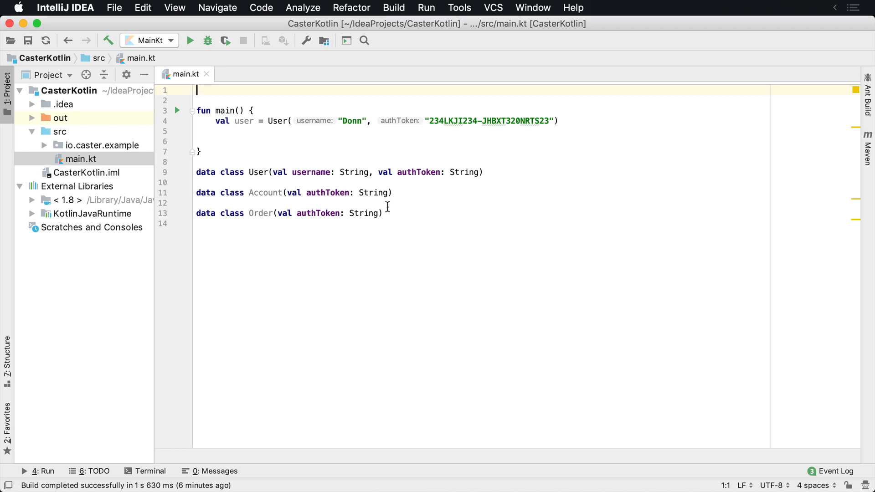
{"action": "mouse_move", "coordinate": [188, 152]}
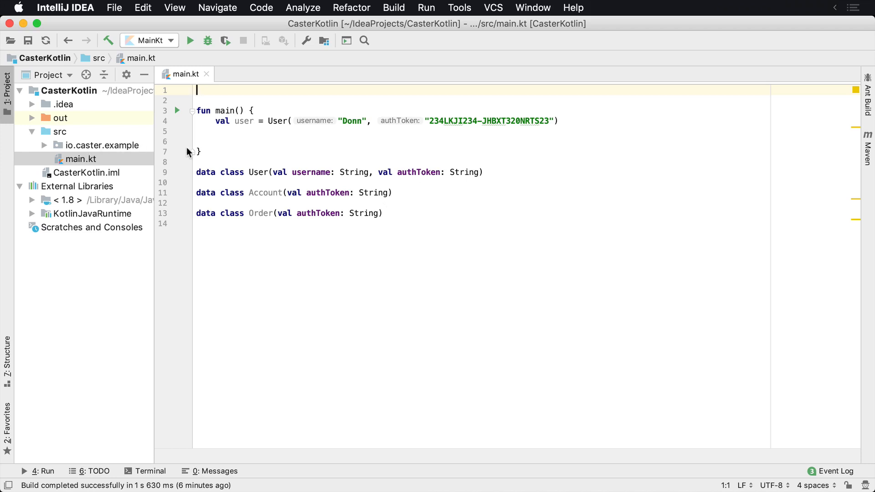
Step: Declare typealias AuthToken = String and type authToken as AuthToken in User, Account, Order
{"action": "type", "text": "typealias"}
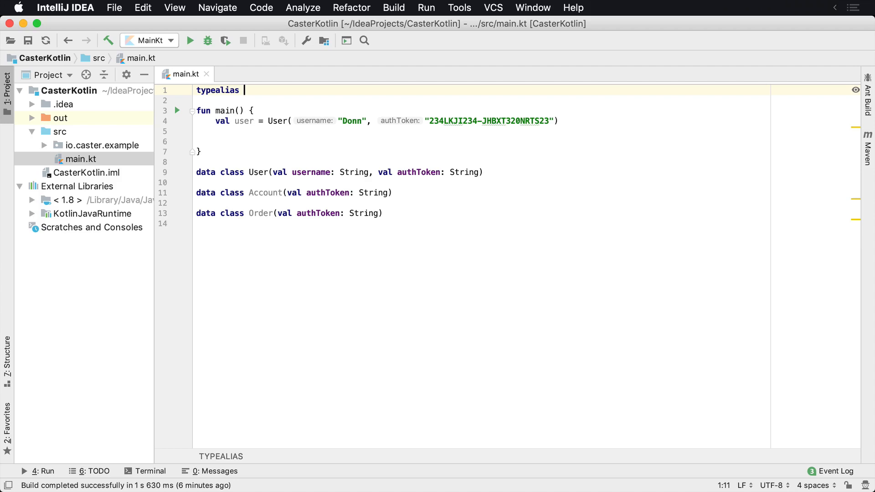
{"action": "type", "text": "A"}
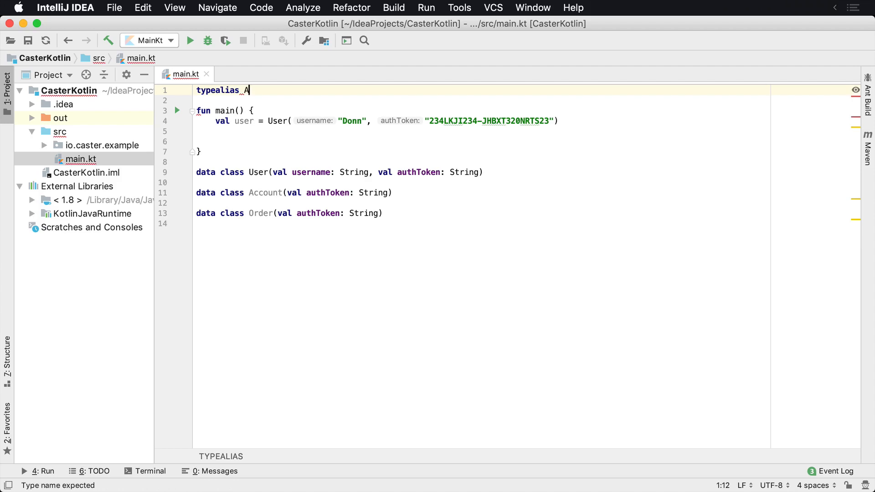
{"action": "type", "text": "ccount"}
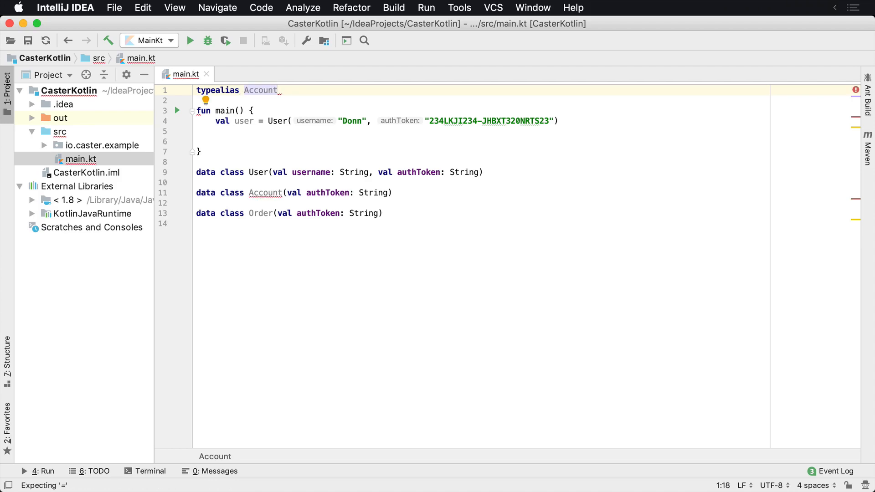
{"action": "type", "text": "AuthToken = Stri"}
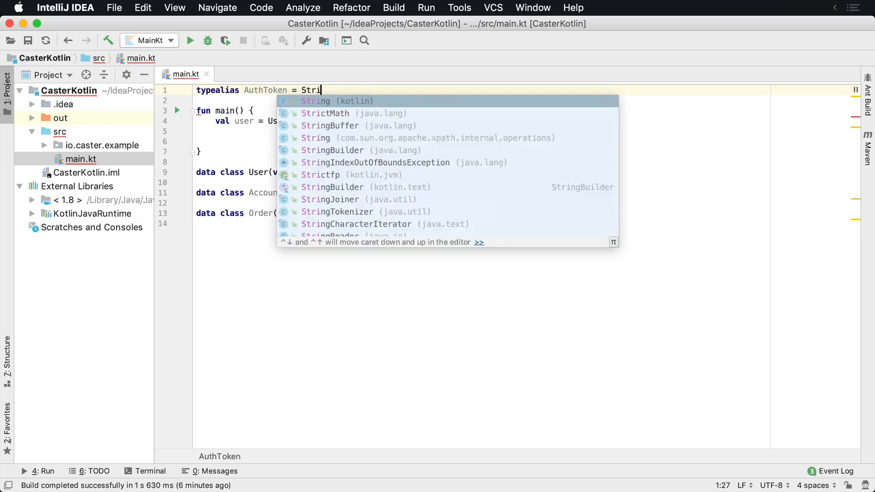
{"action": "key", "text": "Enter"}
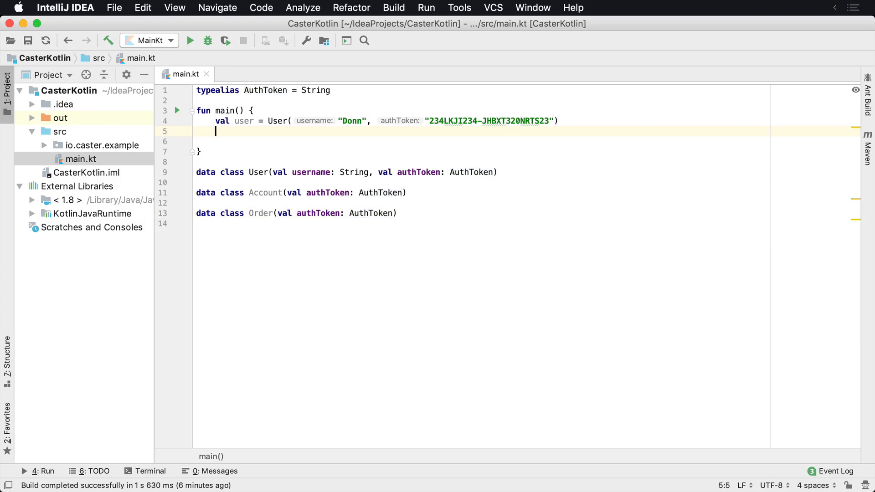
{"action": "type", "text": "user."}
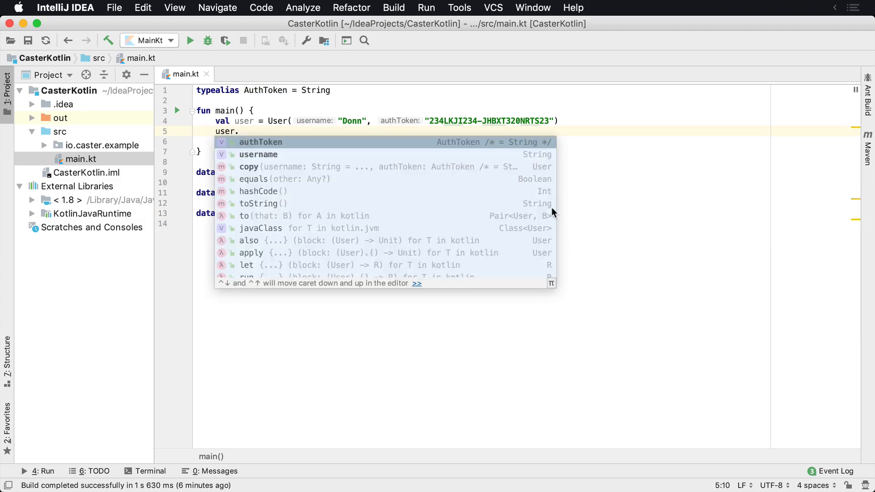
{"action": "mouse_move", "coordinate": [441, 146]}
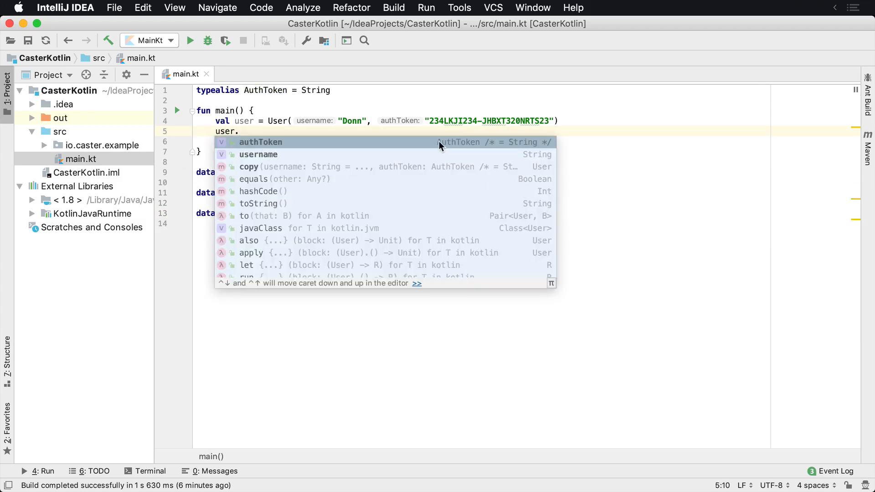
{"action": "mouse_move", "coordinate": [489, 148]}
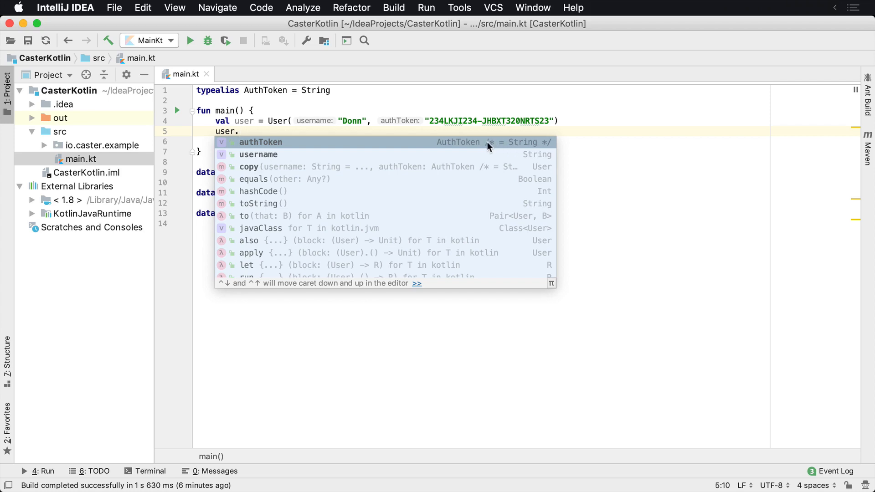
{"action": "mouse_move", "coordinate": [537, 148]}
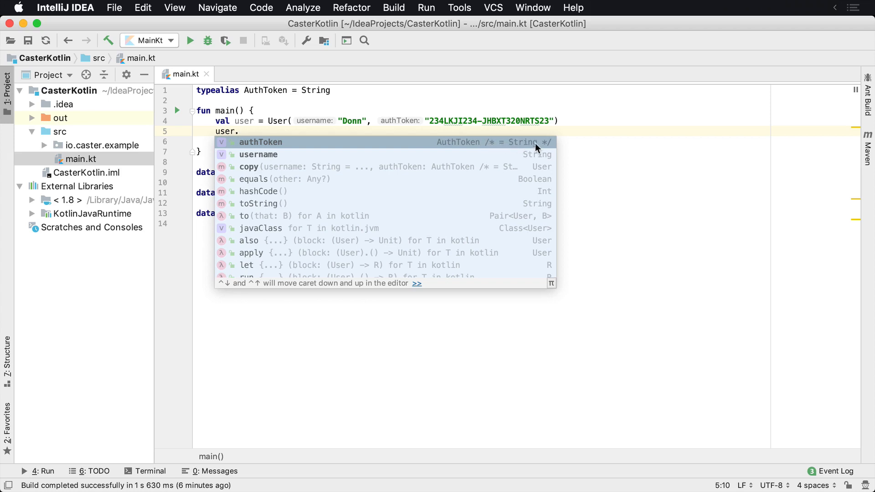
{"action": "mouse_move", "coordinate": [295, 143]}
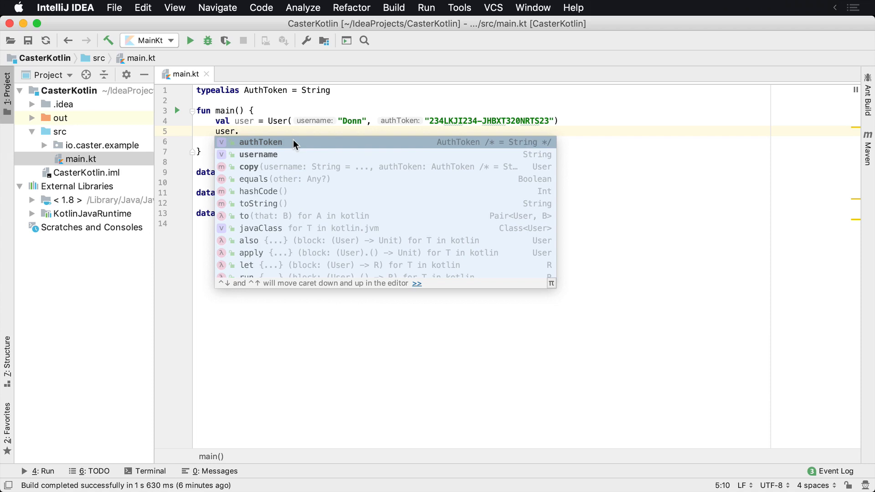
{"action": "type", "text": "authToken."}
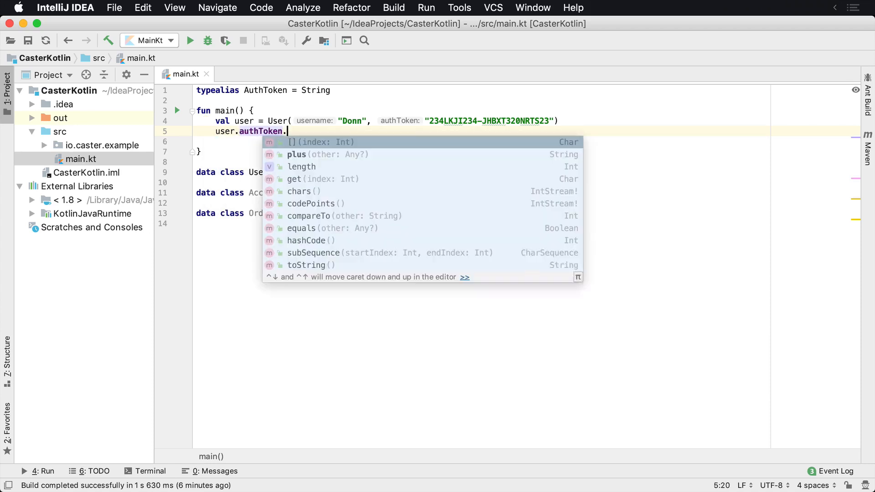
{"action": "type", "text": "l"}
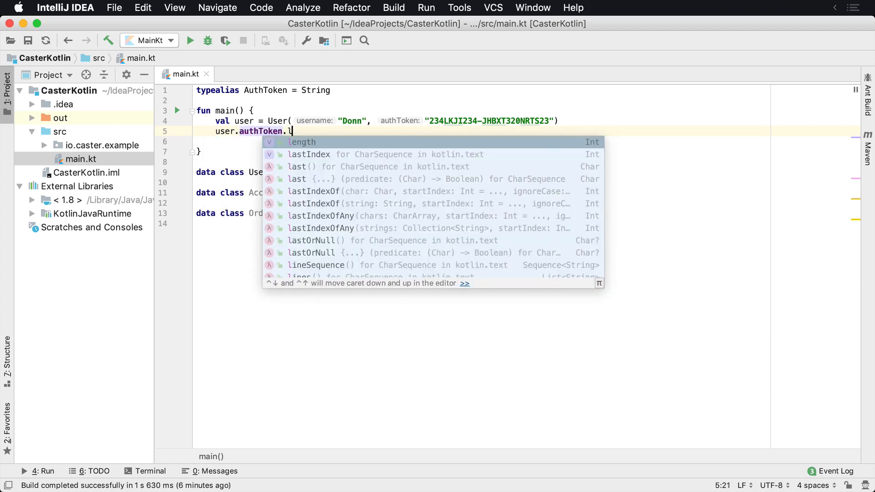
{"action": "key", "text": "Escape"}
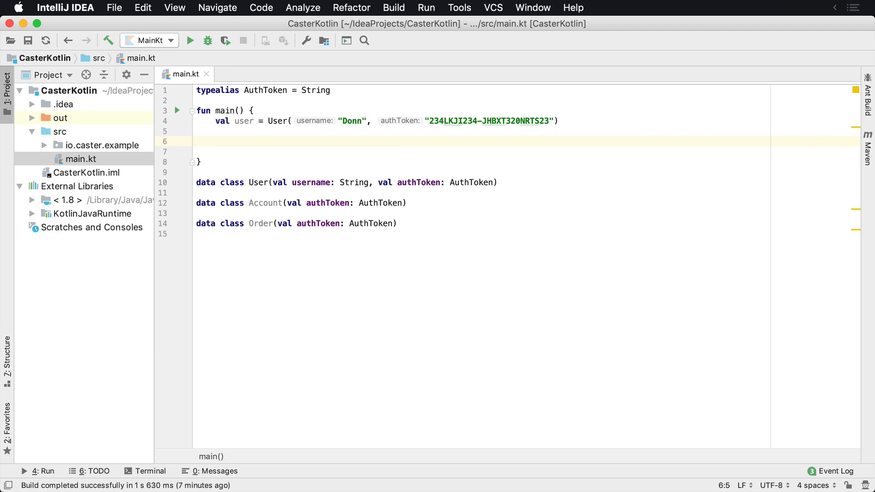
Step: Insert an Order() call in main, then clear the trial token argument
{"action": "type", "text": "Order()"}
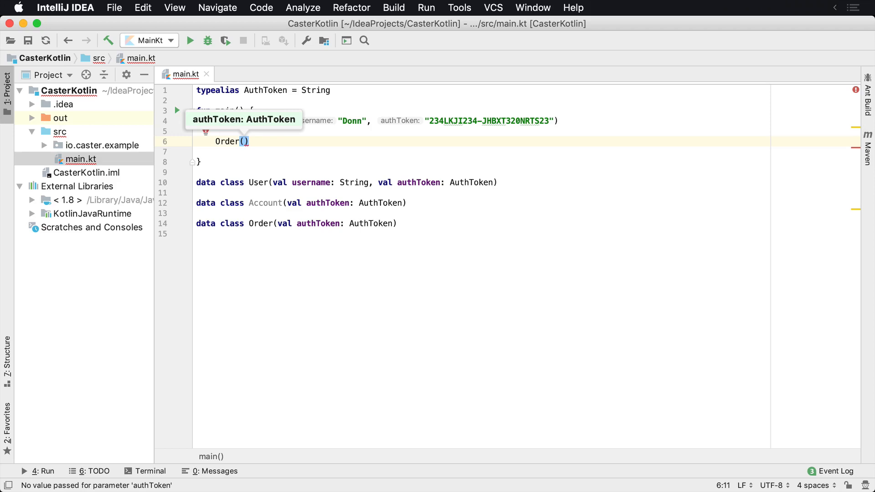
{"action": "mouse_move", "coordinate": [321, 133]}
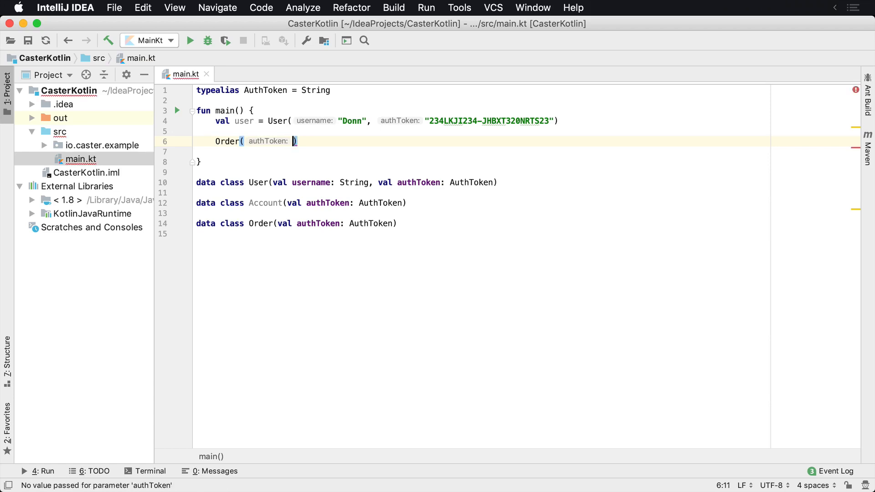
{"action": "type", "text": "user.authToken"}
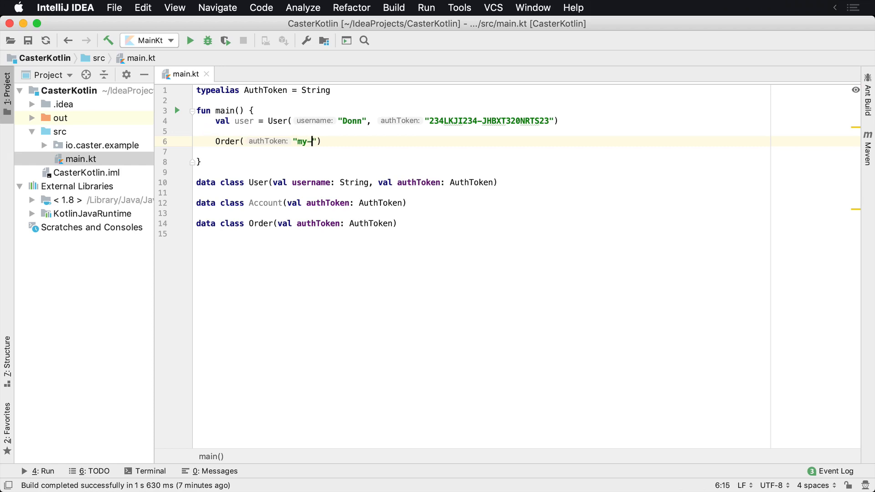
{"action": "type", "text": "auth-token"}
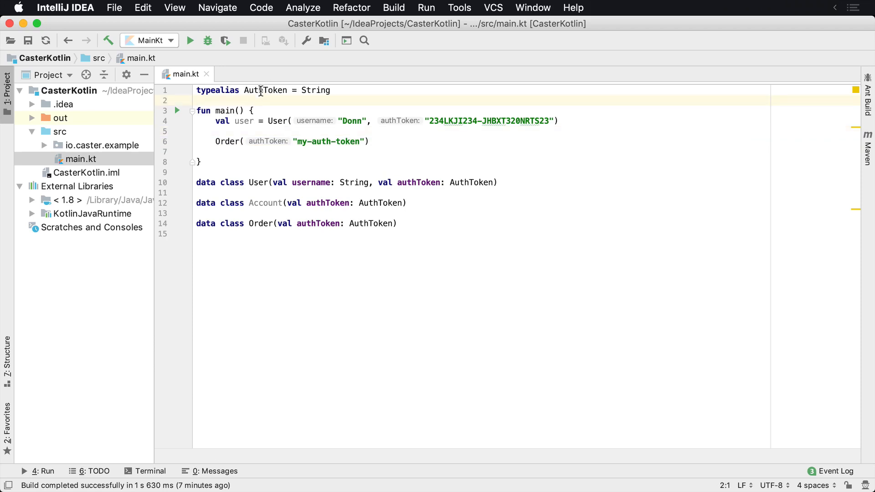
{"action": "double_click", "coordinate": [349, 141]}
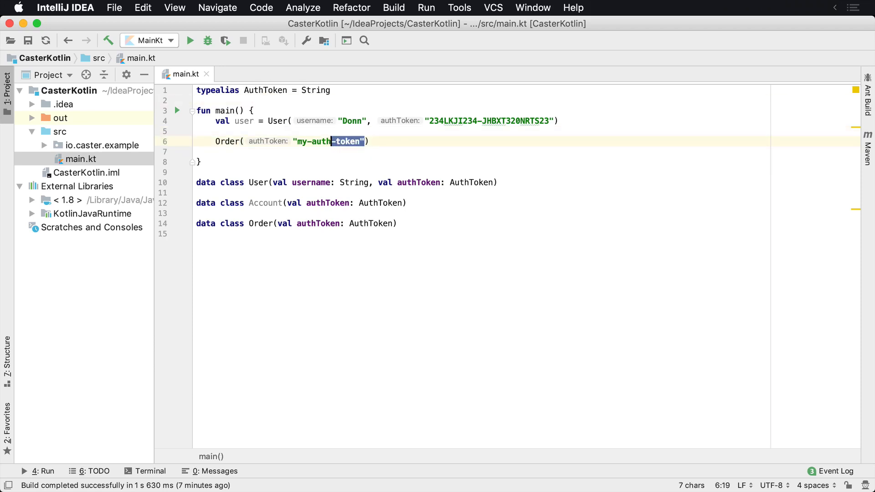
{"action": "key", "text": "Delete"}
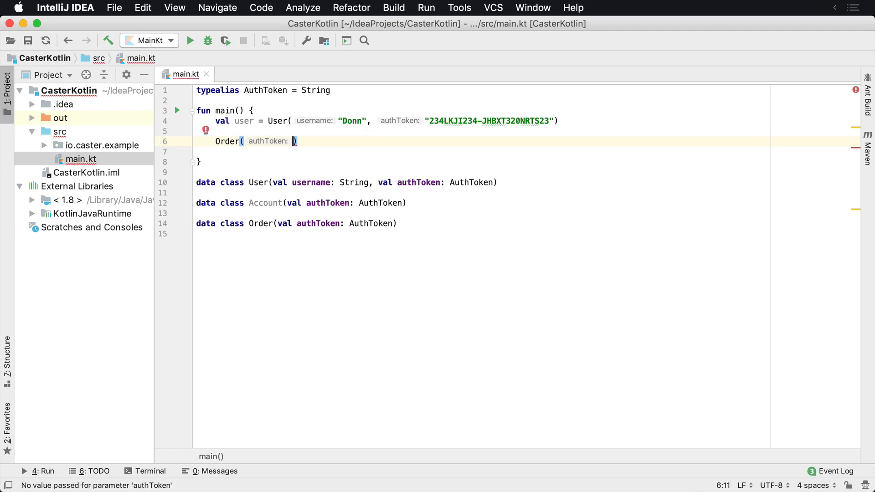
Step: Pass user.authToken into the Order call and review the typealias and main
{"action": "type", "text": "user."}
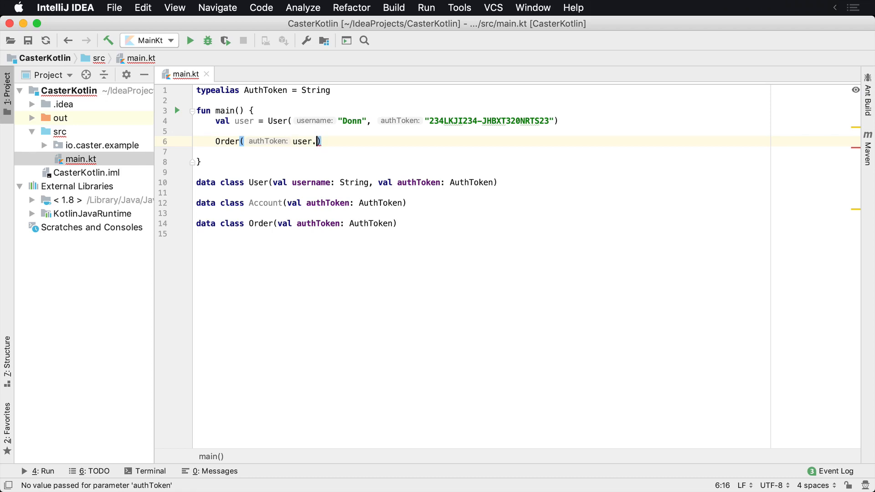
{"action": "type", "text": "authToken"}
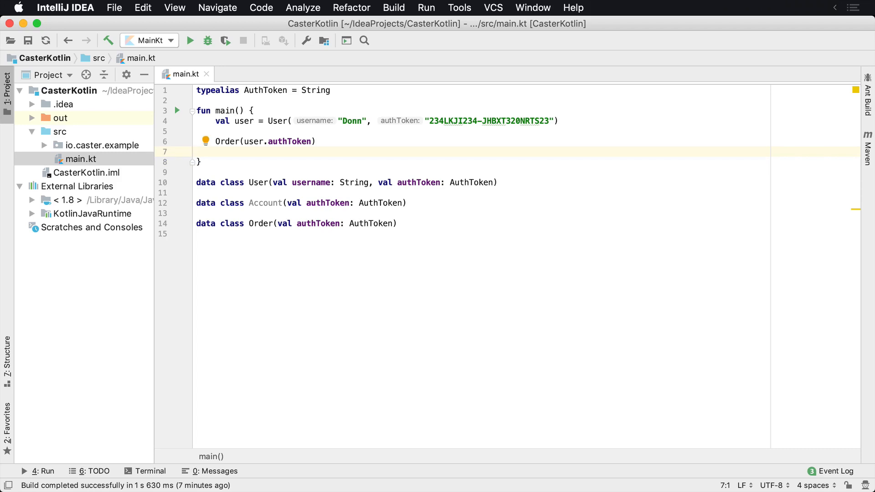
{"action": "left_click", "coordinate": [314, 90]}
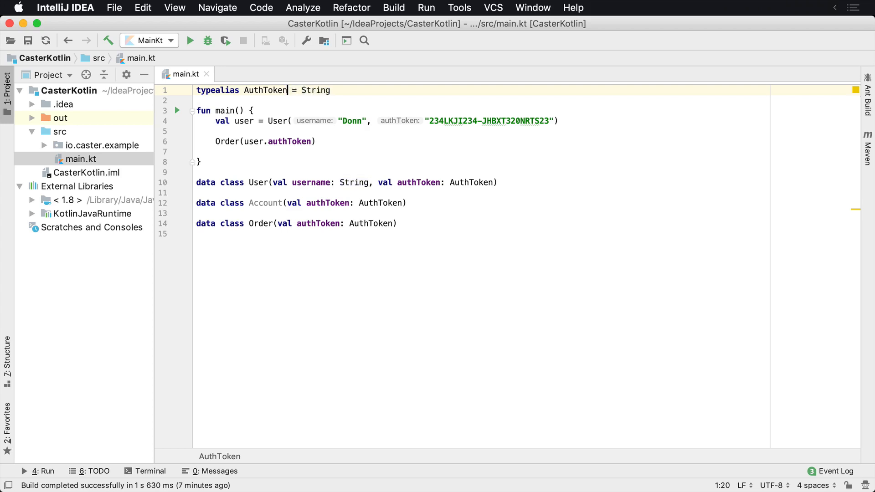
{"action": "left_click", "coordinate": [252, 111]}
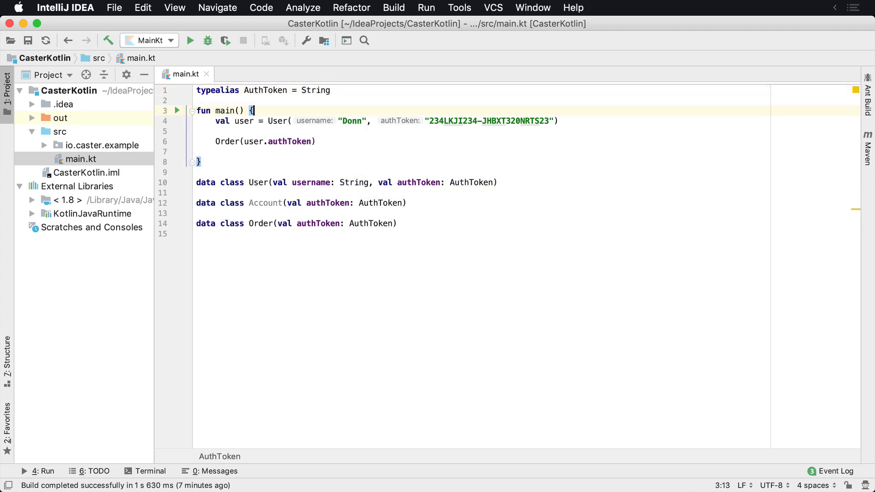